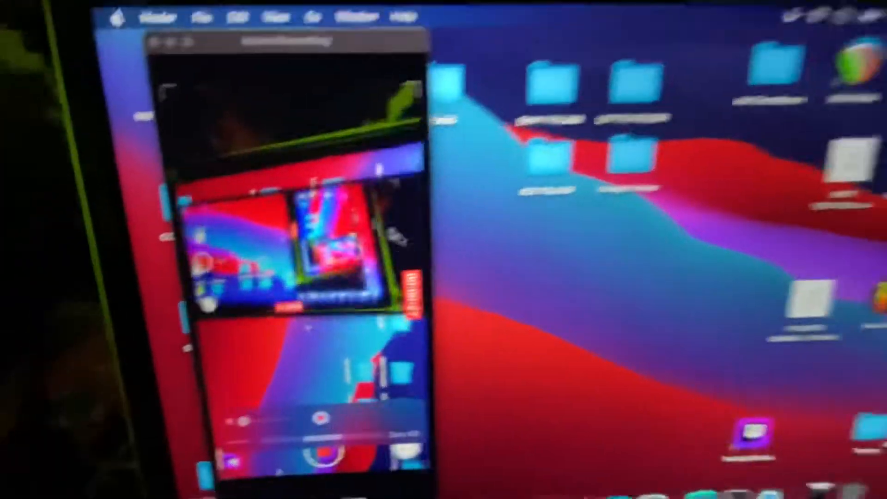
# Step: Open About This Mac from the Apple menu to view Big Sur 11.1 hardware details
pyautogui.click(119, 15)
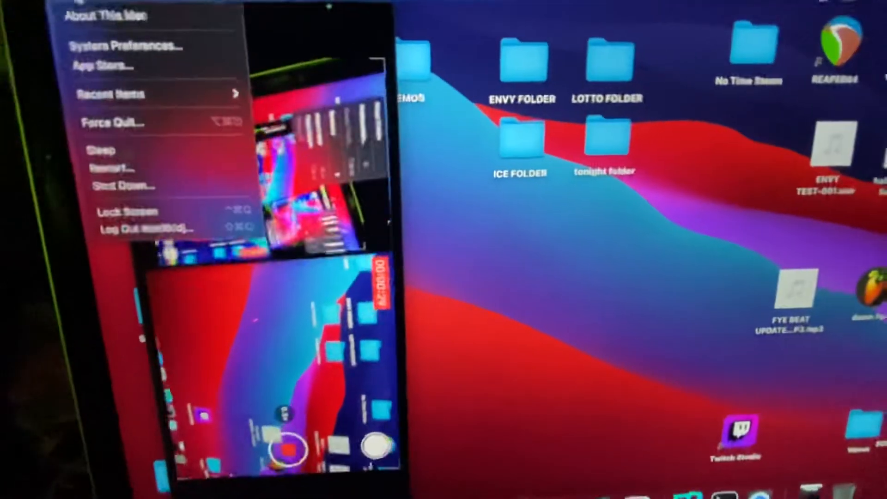
pyautogui.click(104, 15)
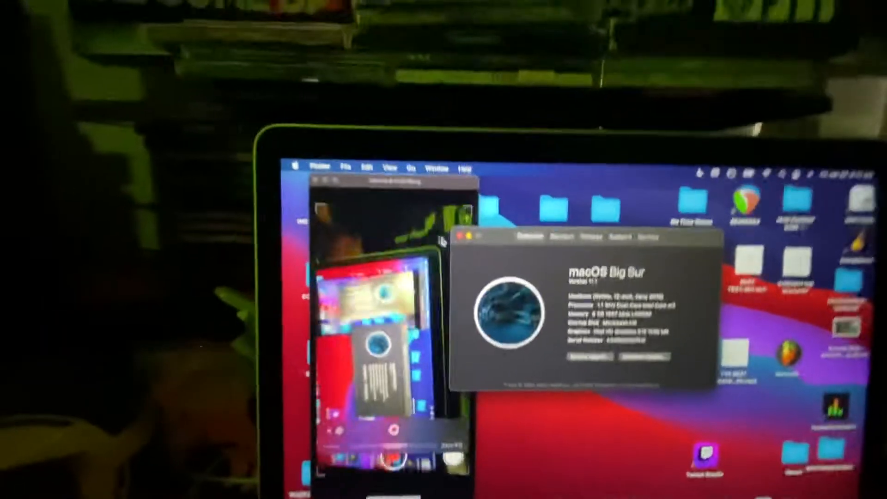